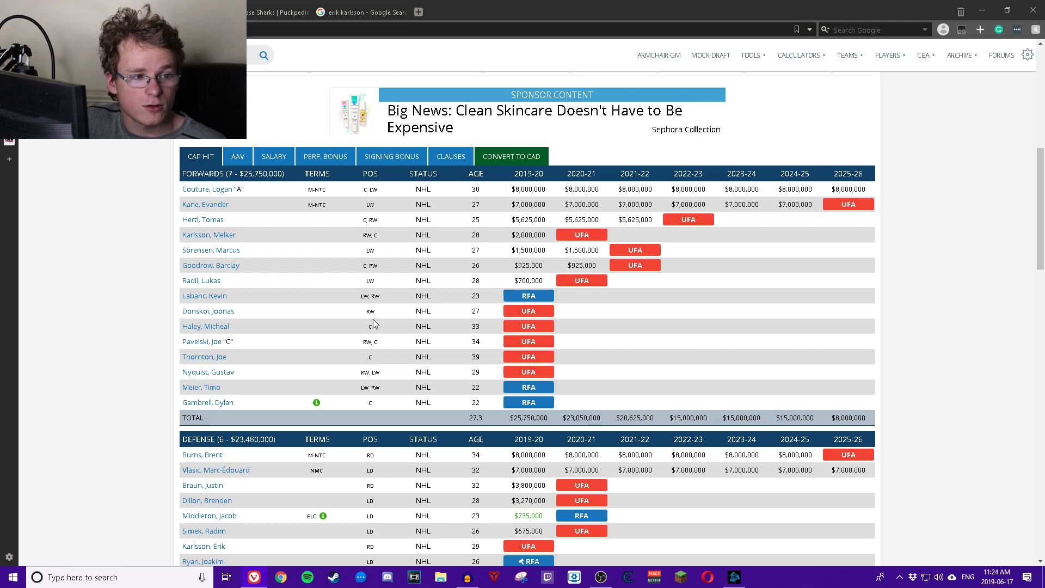
mouse_move(372, 313)
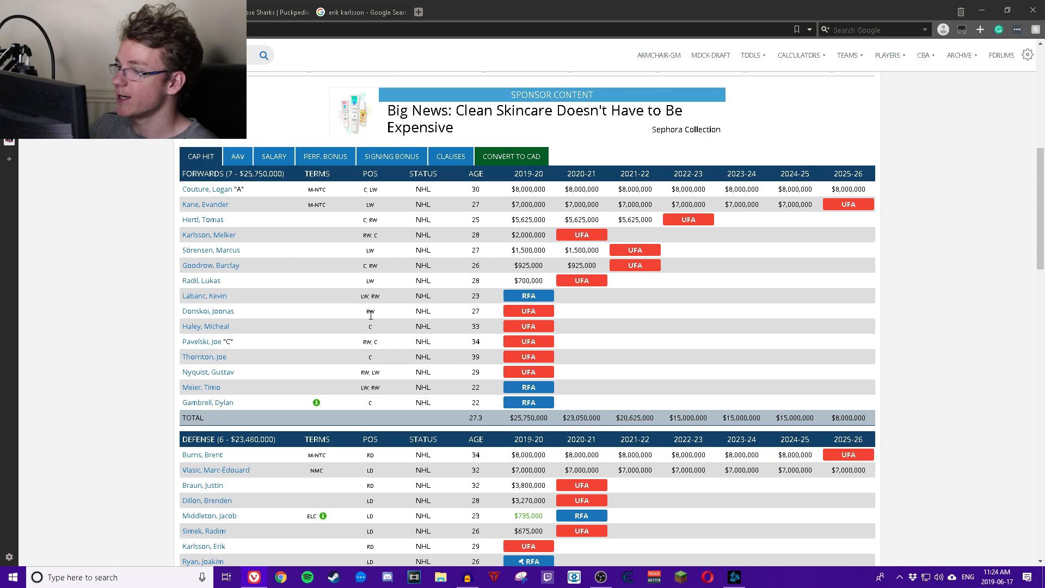
Scroll through the Sharks team page down to the Cap Breakdown section.
scroll("down", 3)
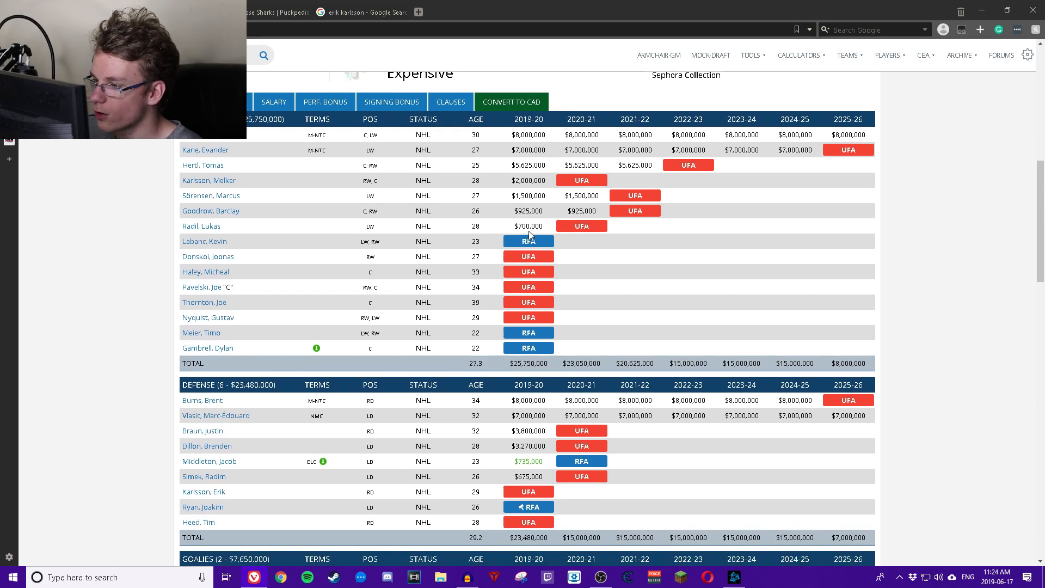
mouse_move(511, 301)
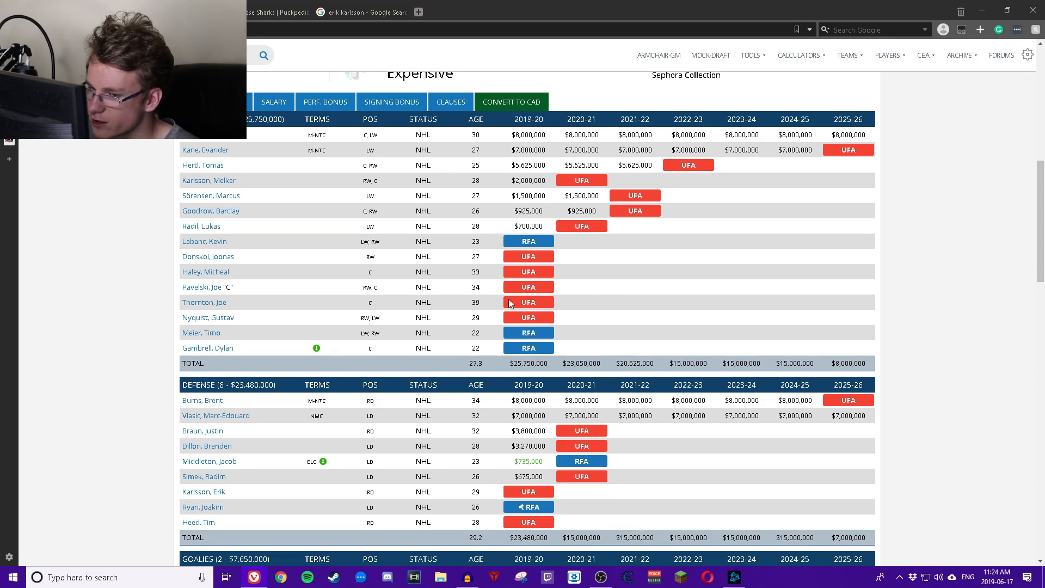
mouse_move(516, 293)
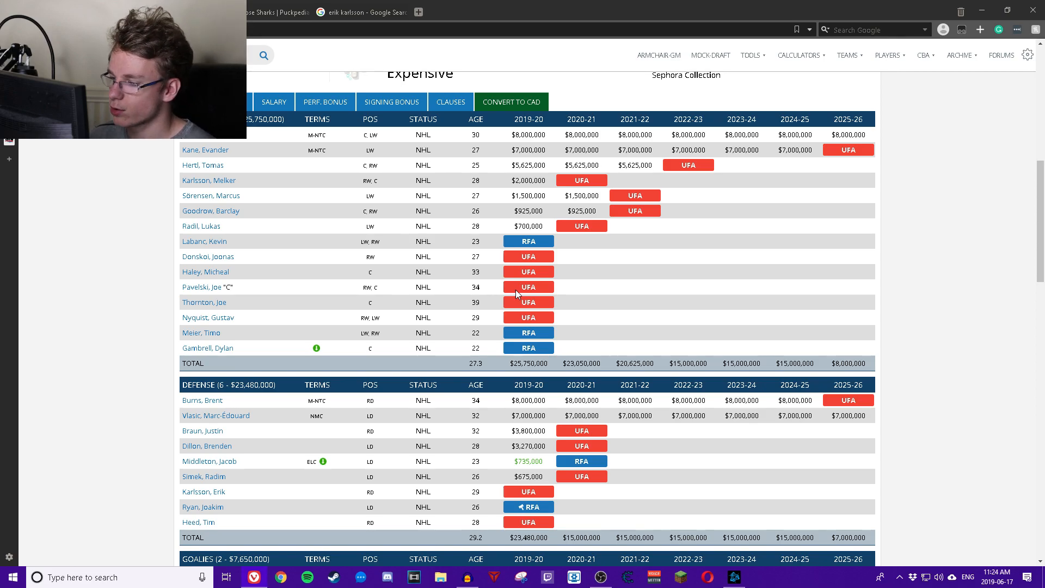
mouse_move(541, 270)
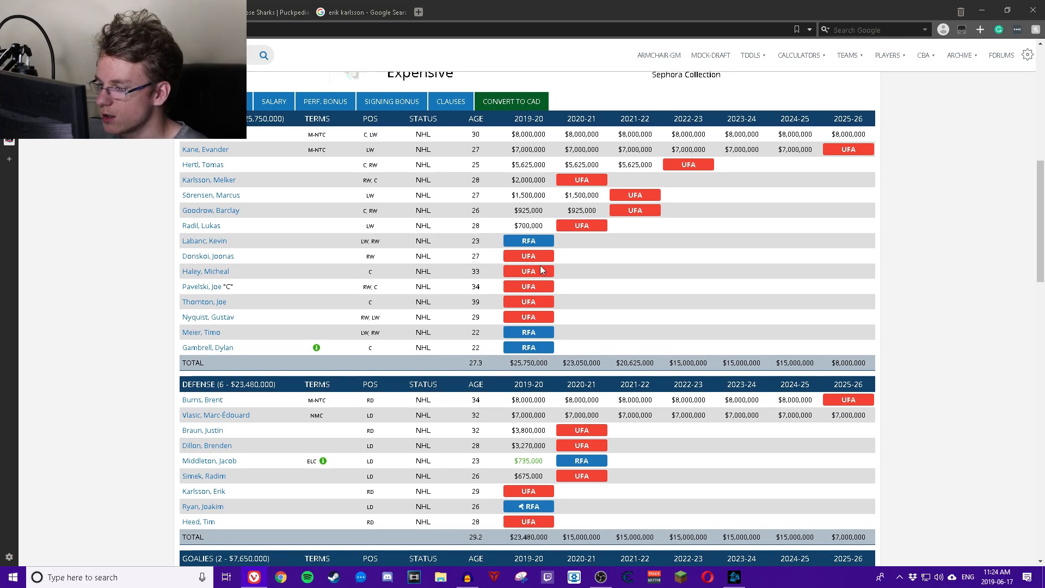
scroll("down", 3)
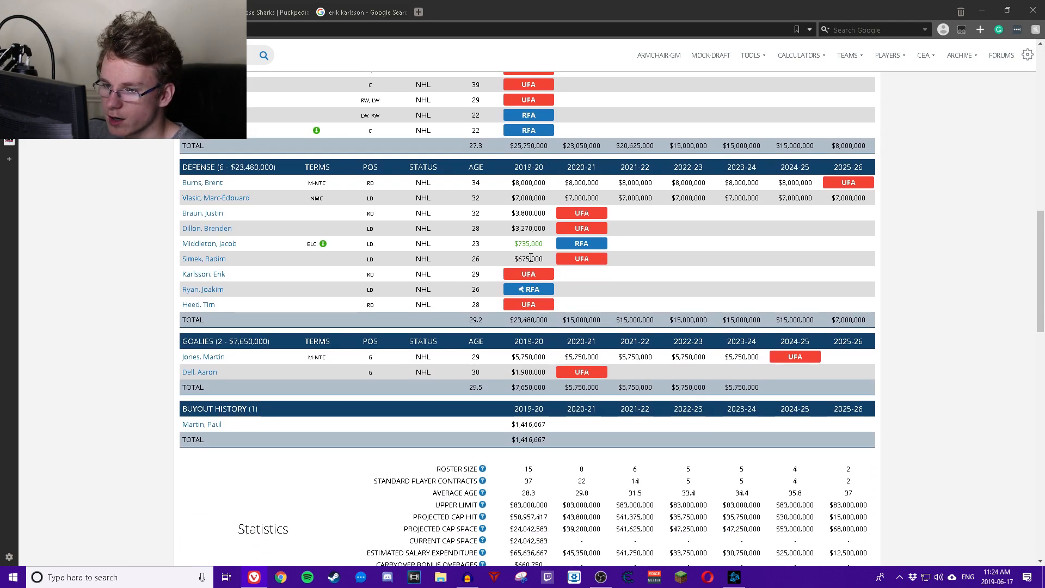
mouse_move(531, 269)
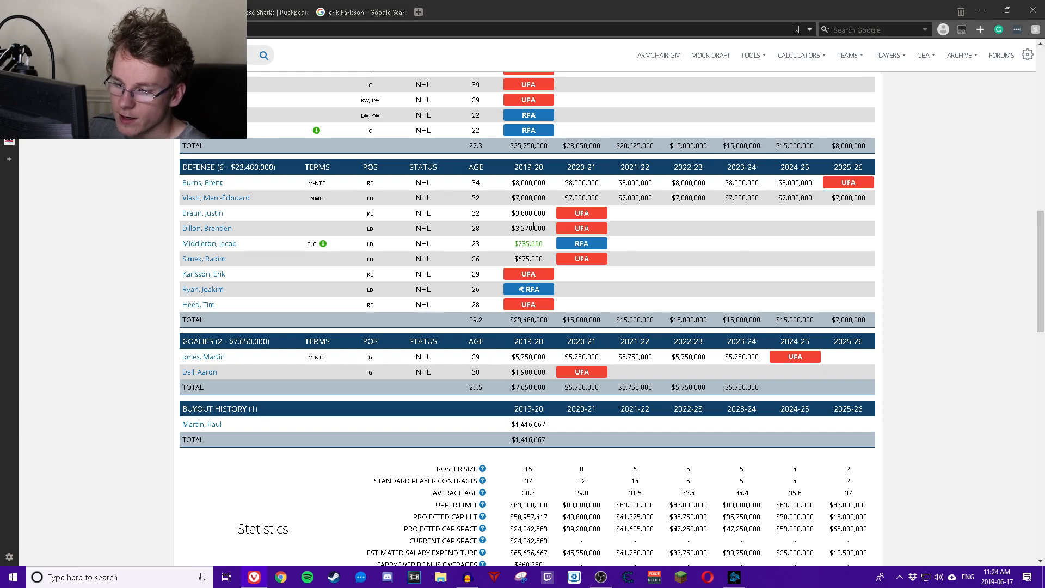
scroll("up", 3)
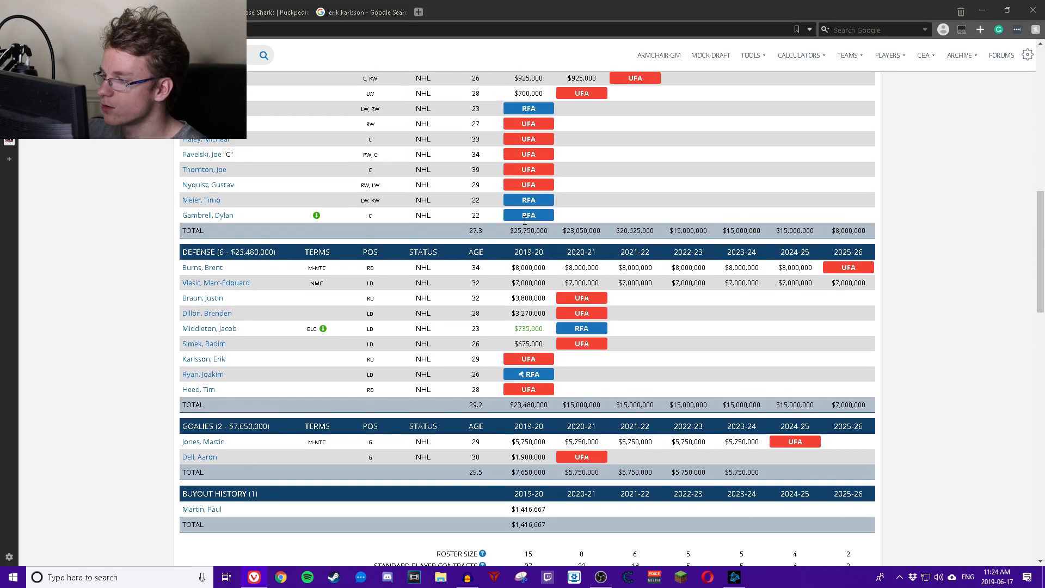
scroll("up", 3)
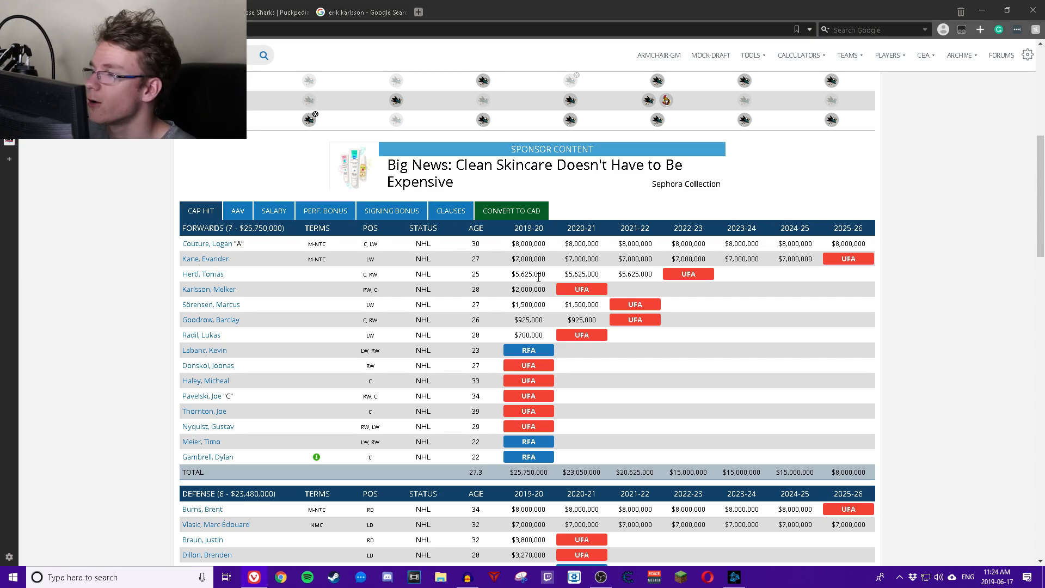
scroll("up", 3)
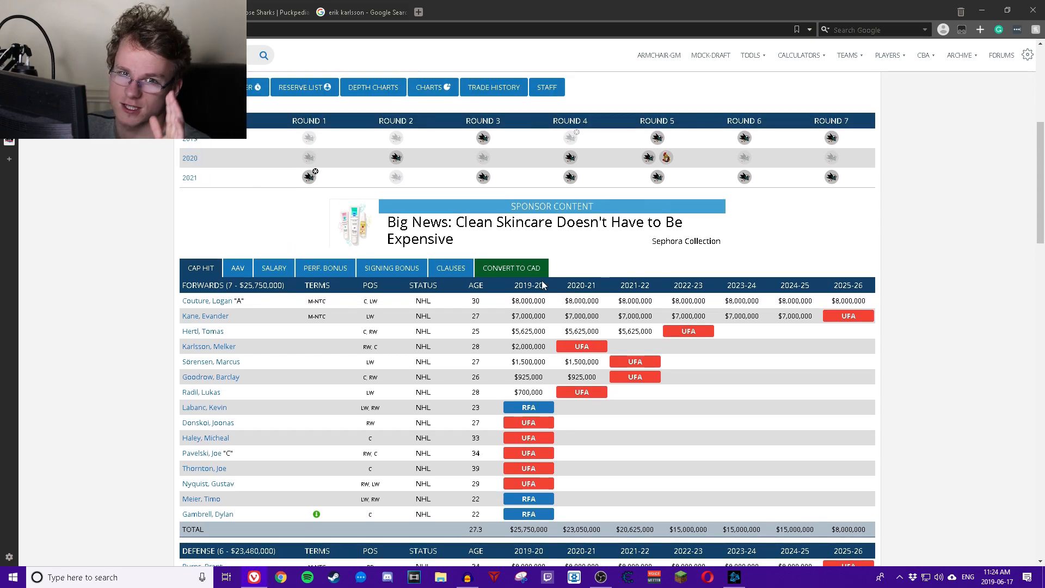
scroll("up", 3)
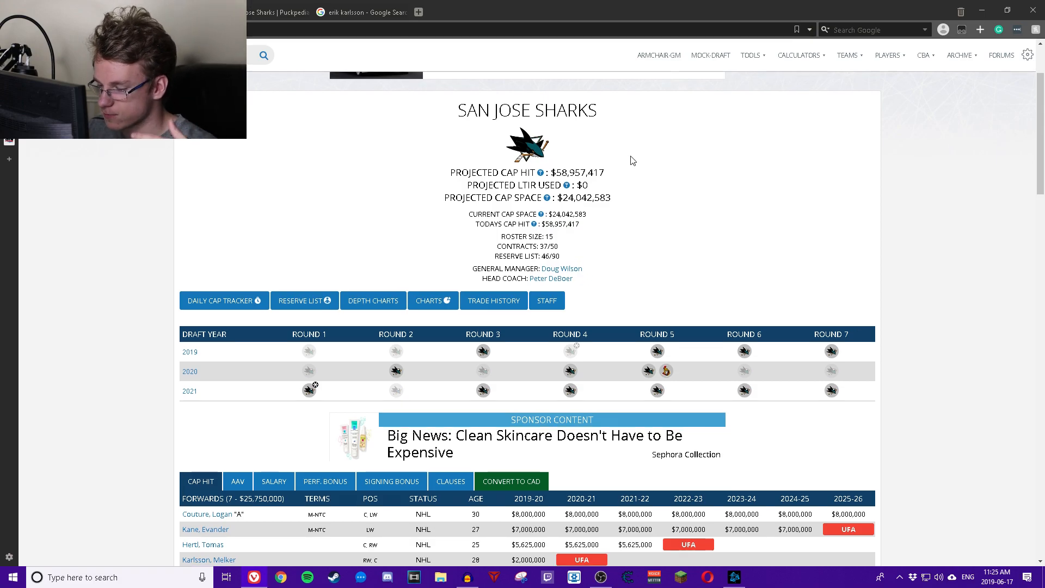
scroll("down", 3)
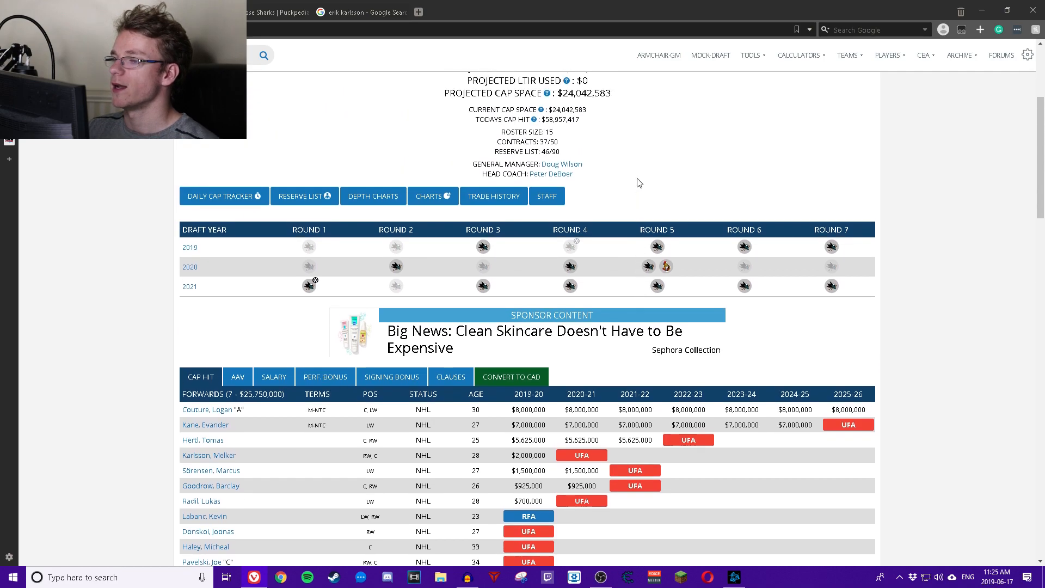
scroll("up", 3)
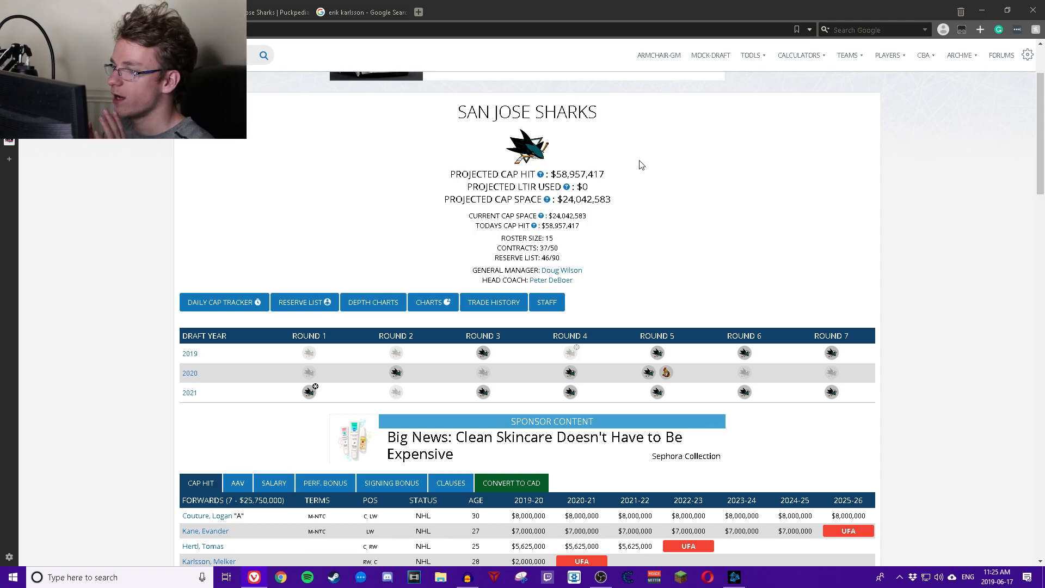
scroll("down", 3)
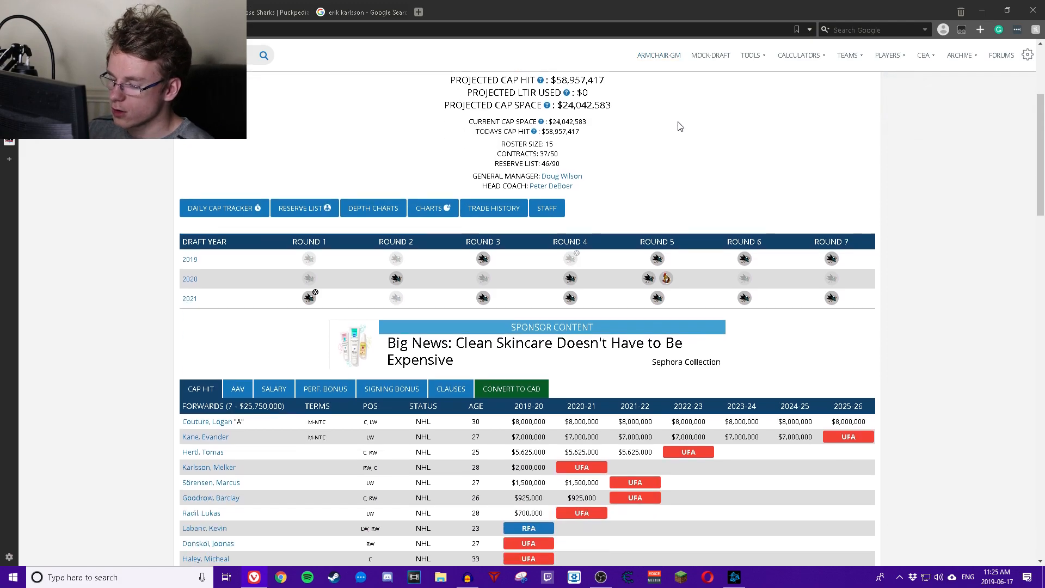
scroll("down", 3)
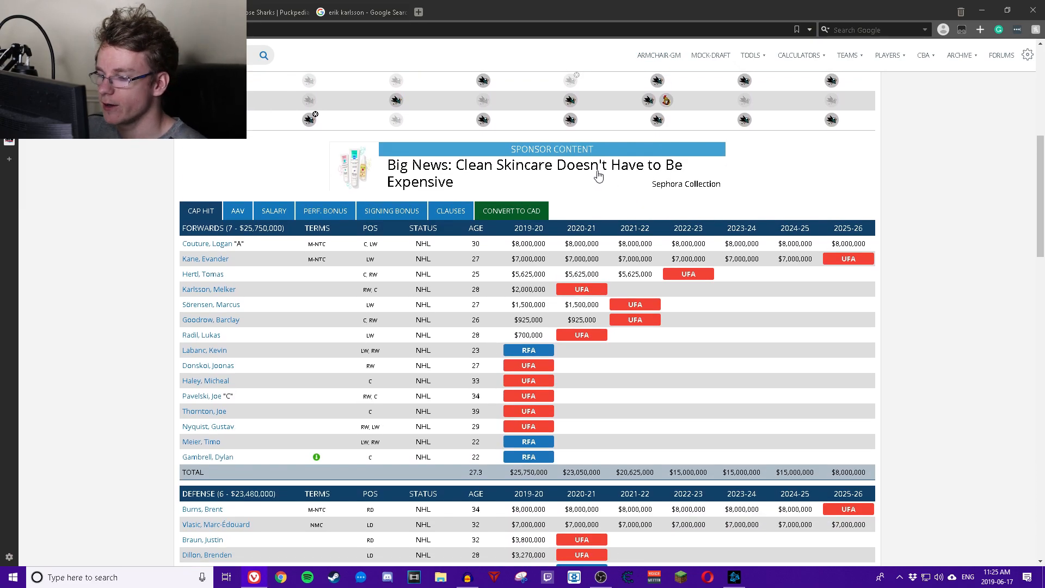
scroll("down", 3)
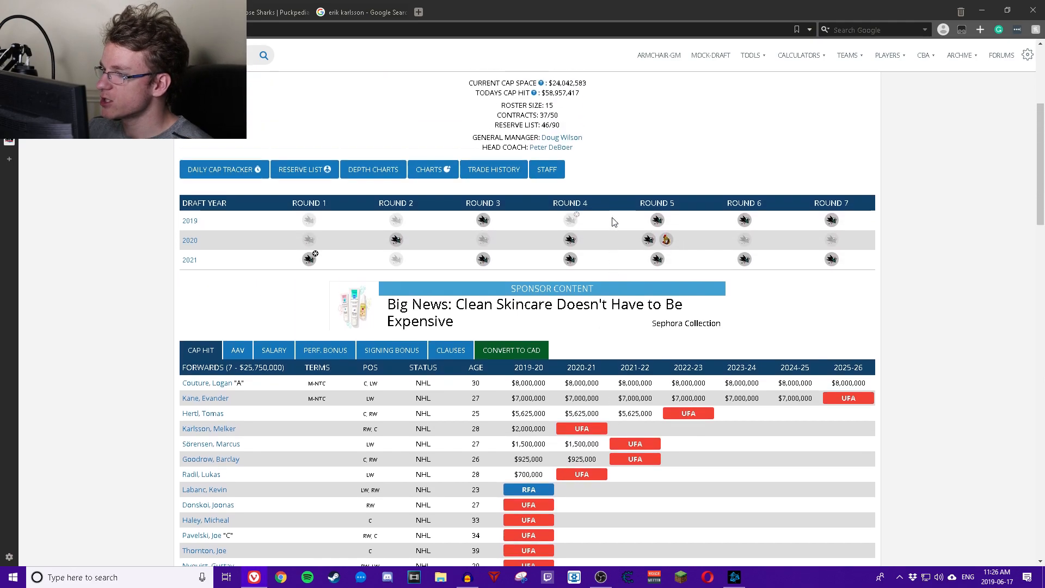
scroll("up", 3)
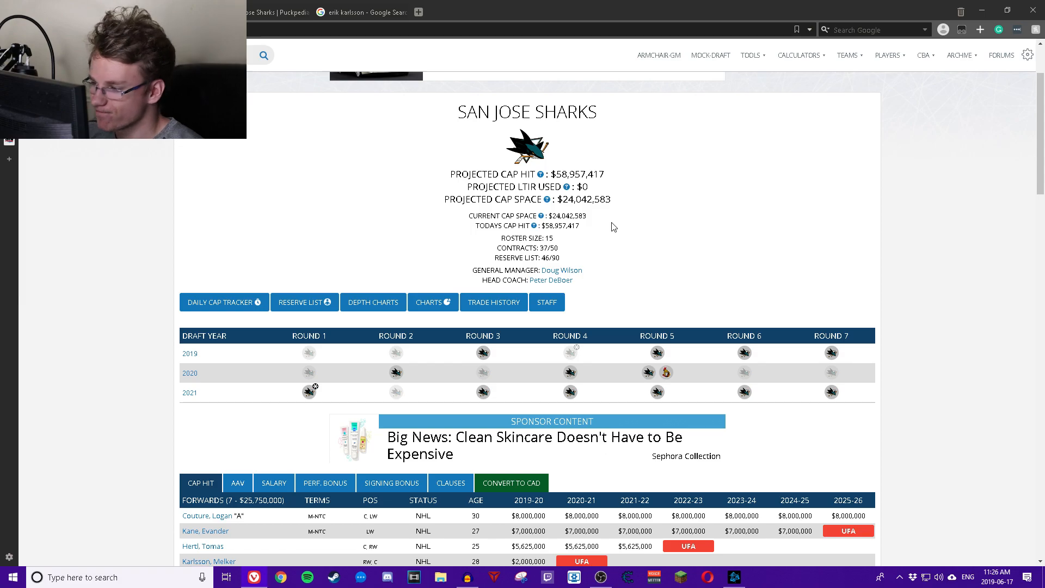
scroll("down", 3)
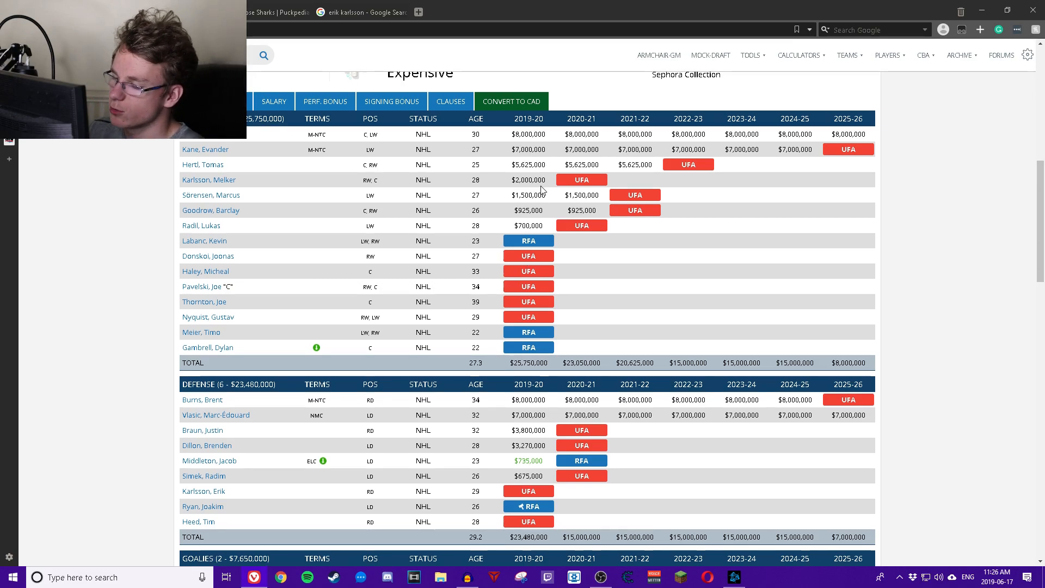
scroll("down", 3)
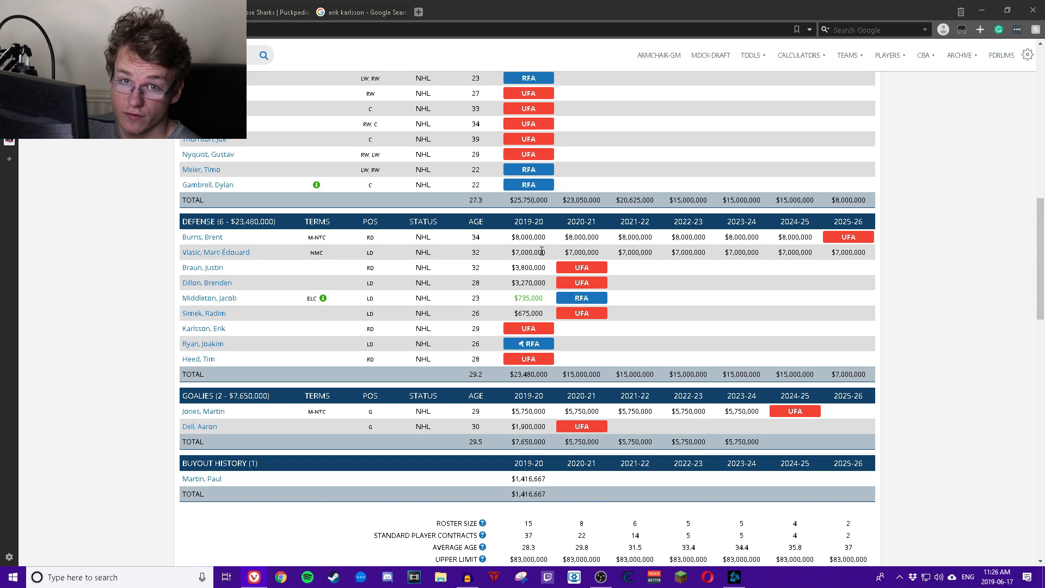
mouse_move(458, 233)
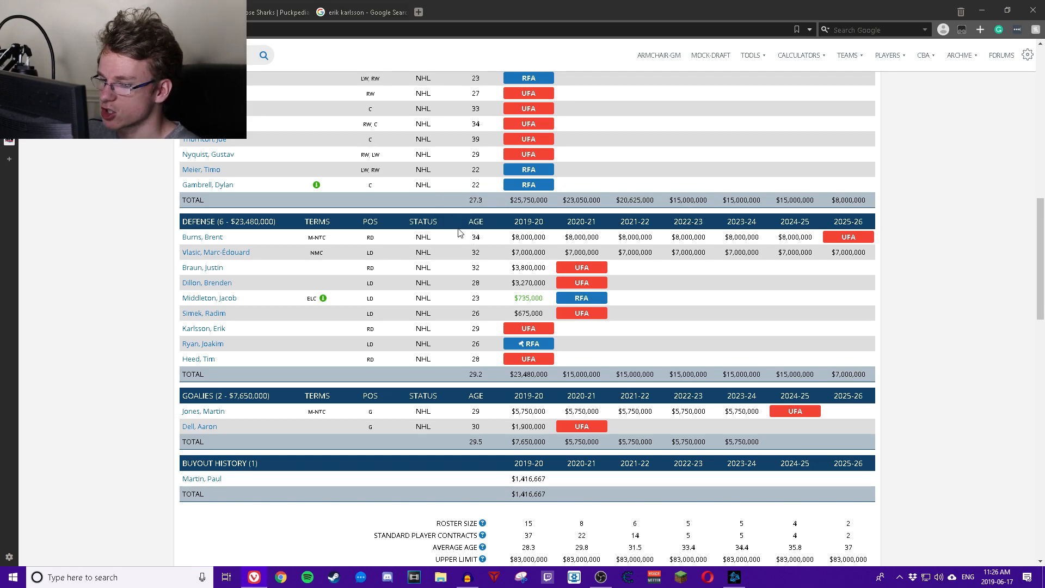
mouse_move(492, 255)
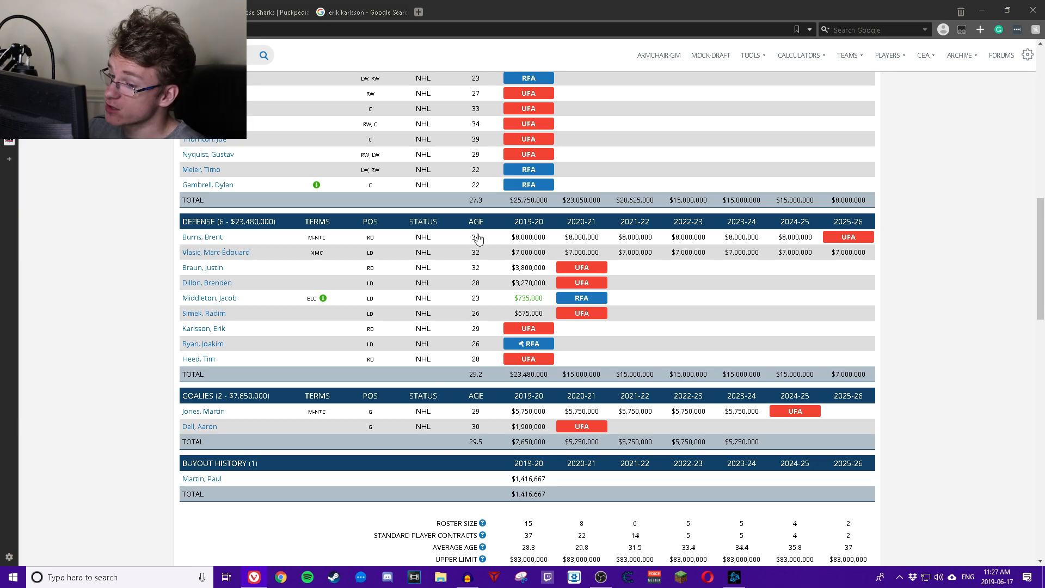
Review the Forwards table totalling $25,750,000 and the Defence table totalling $34,930,000.
scroll("down", 3)
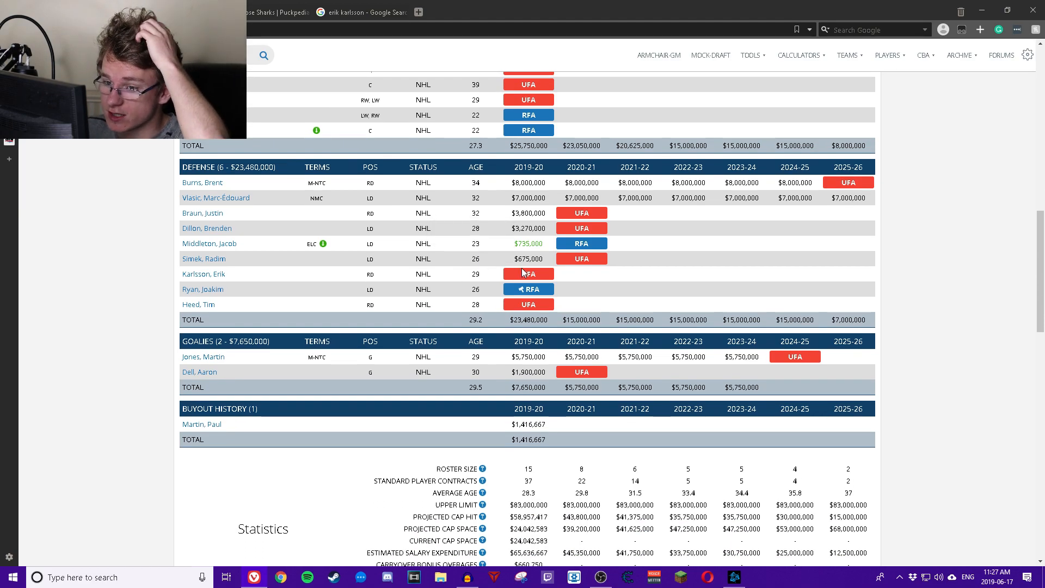
scroll("down", 3)
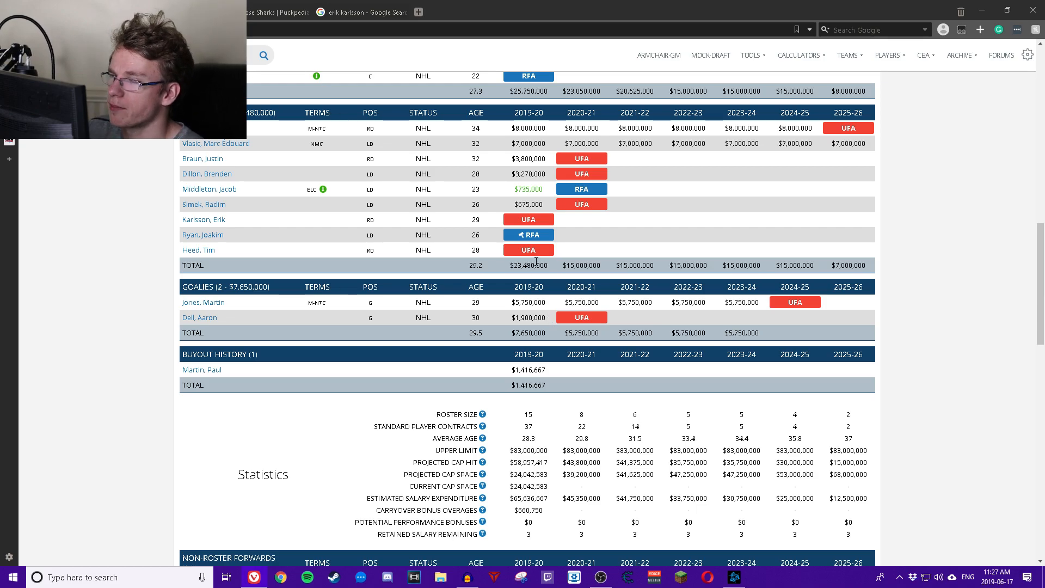
scroll("up", 3)
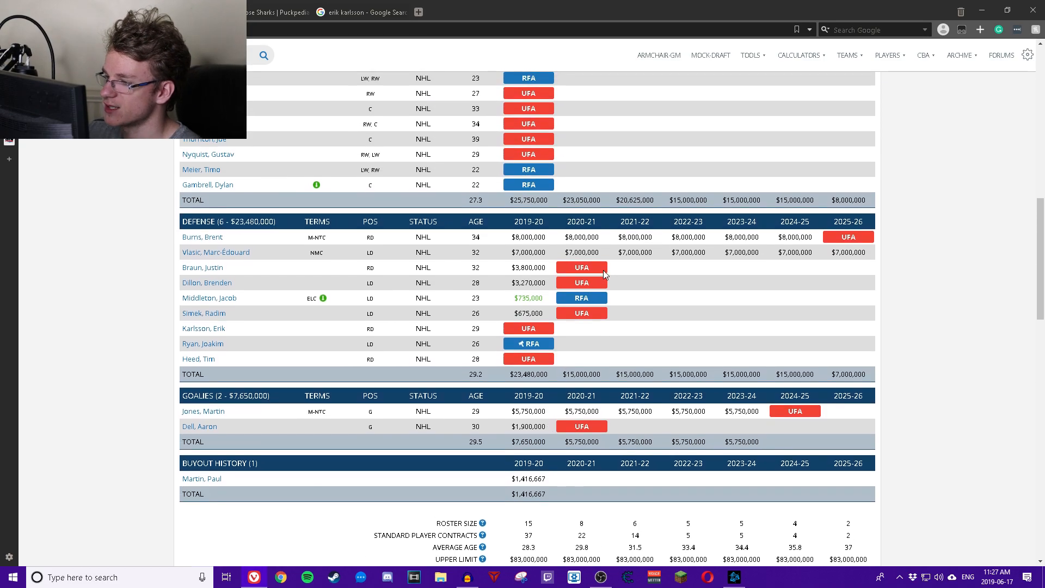
scroll("up", 3)
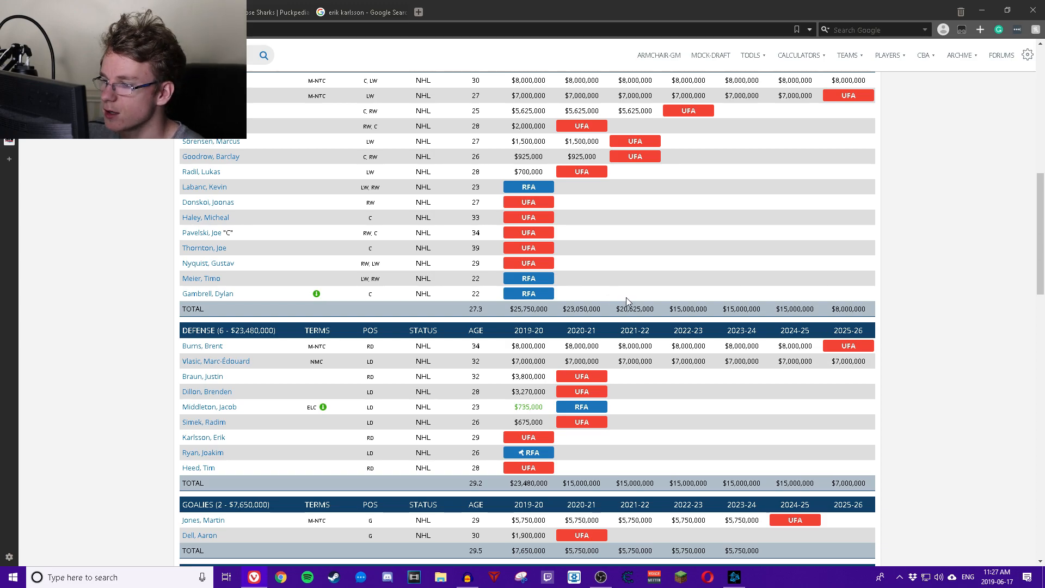
scroll("up", 3)
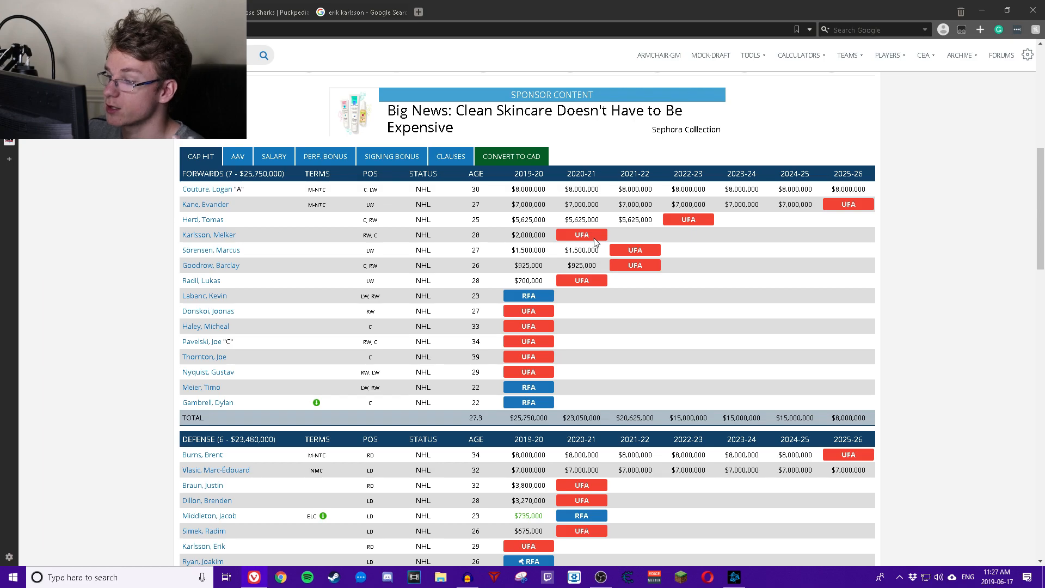
scroll("down", 3)
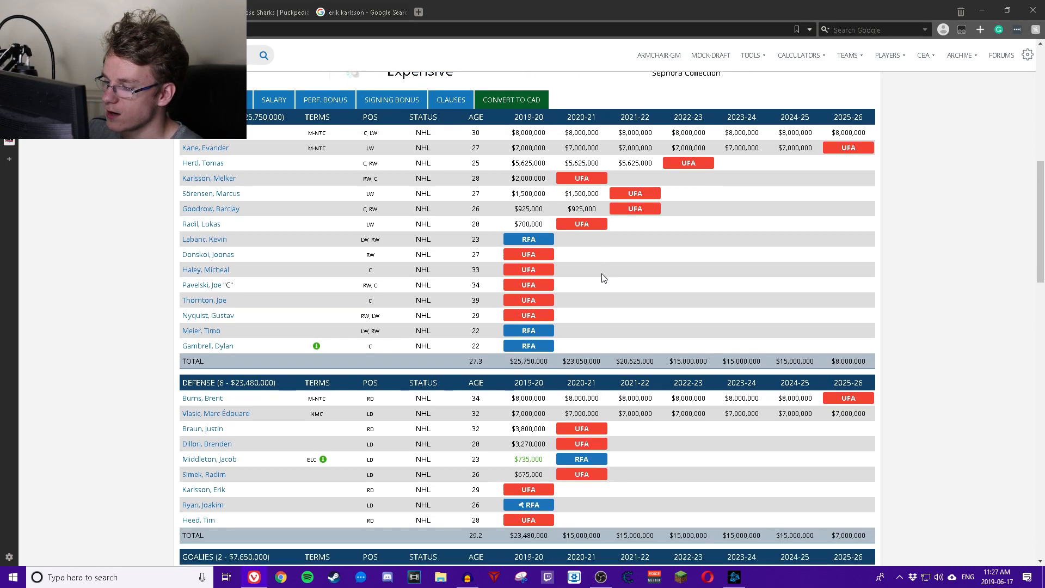
scroll("down", 3)
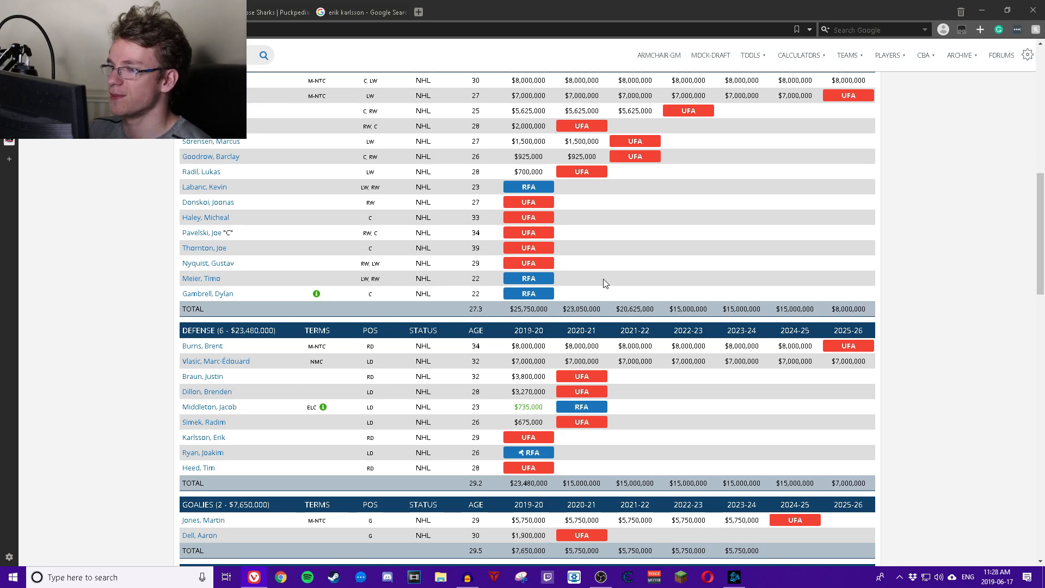
scroll("down", 3)
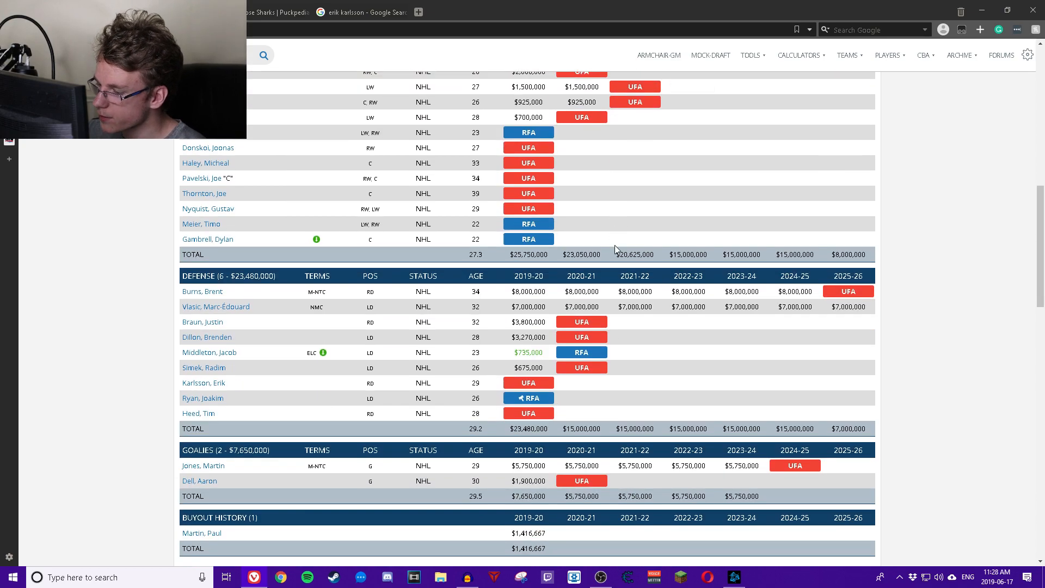
scroll("up", 3)
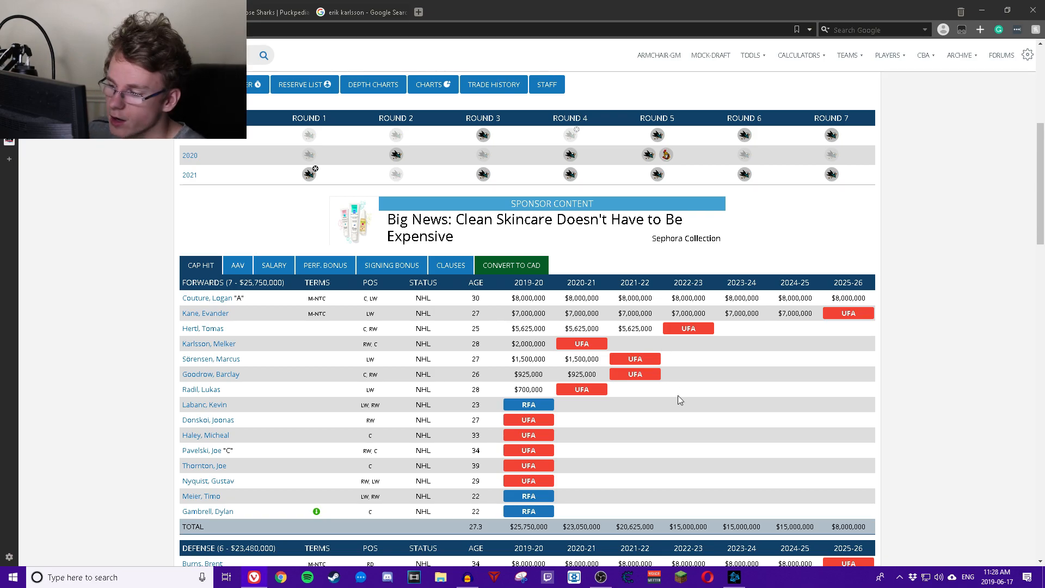
scroll("down", 3)
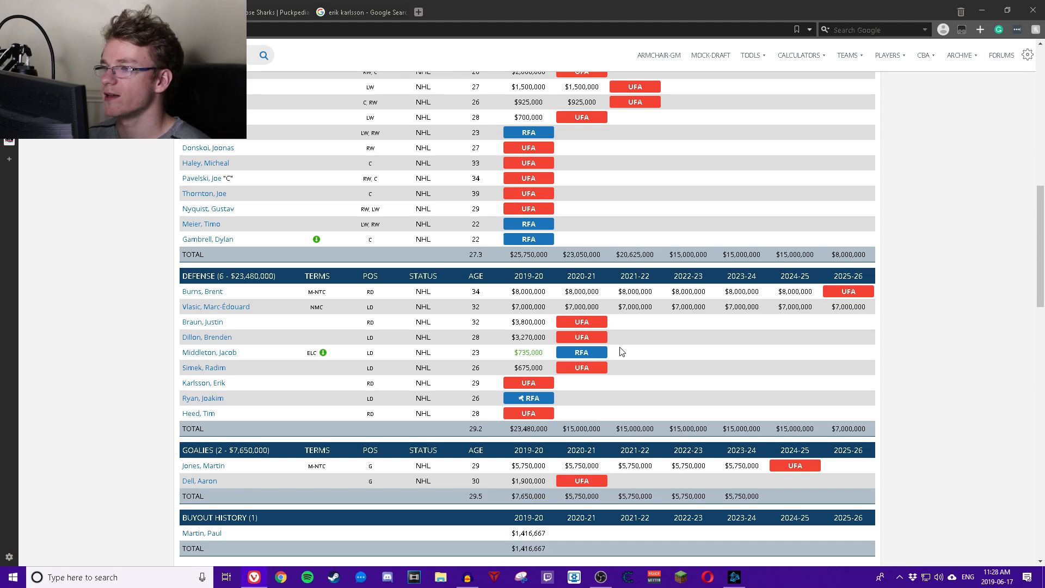
scroll("up", 3)
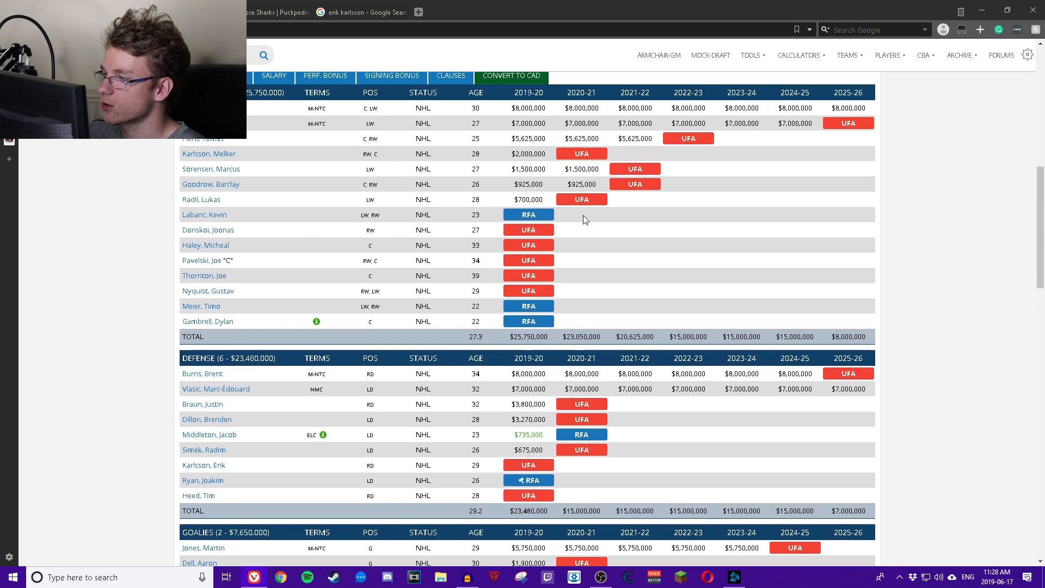
scroll("up", 3)
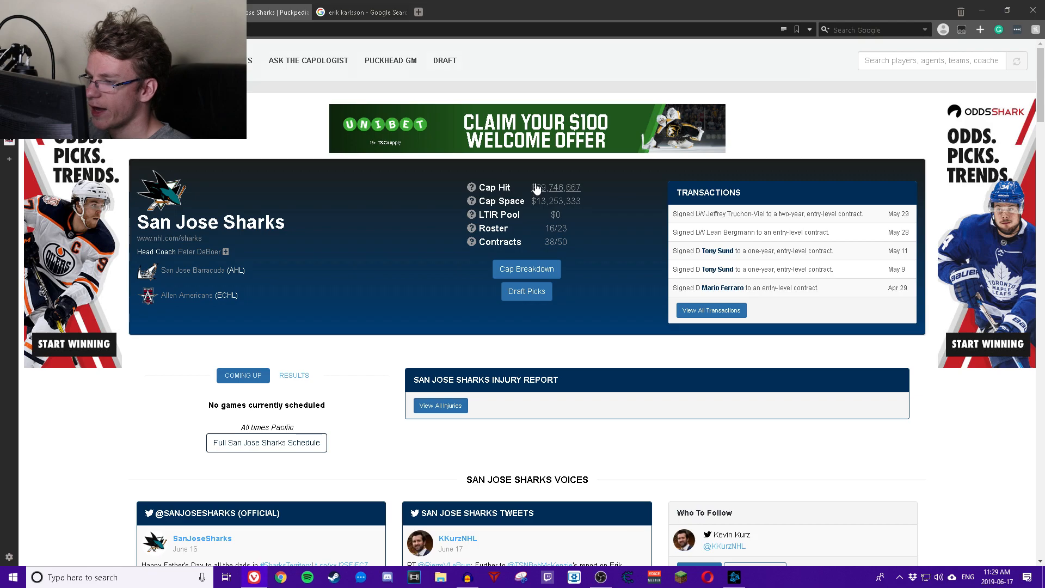
mouse_move(678, 176)
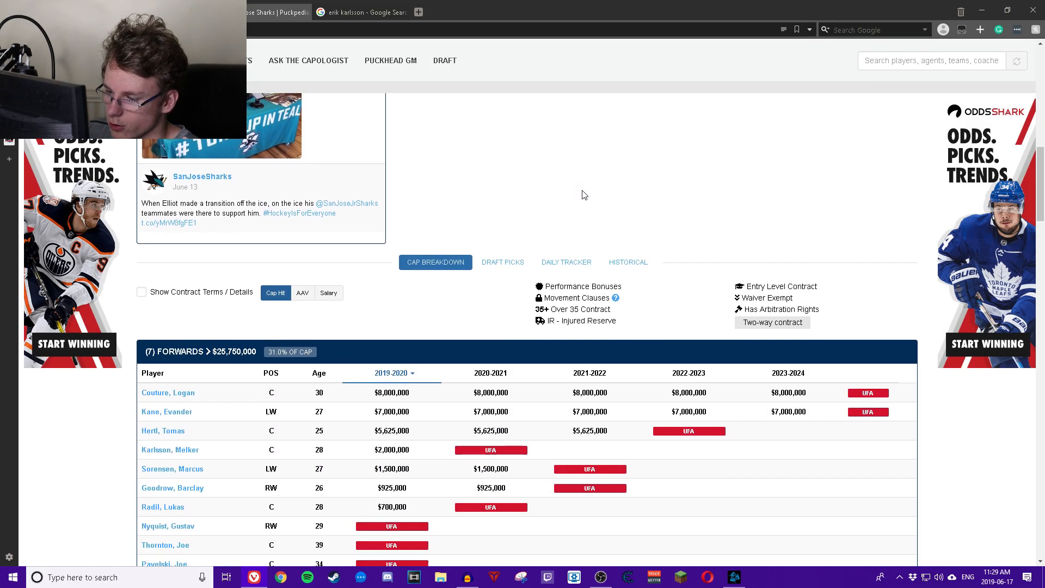
Check the Goalies total of $7,650,000, then move to the Erik Karlsson search results.
scroll("down", 3)
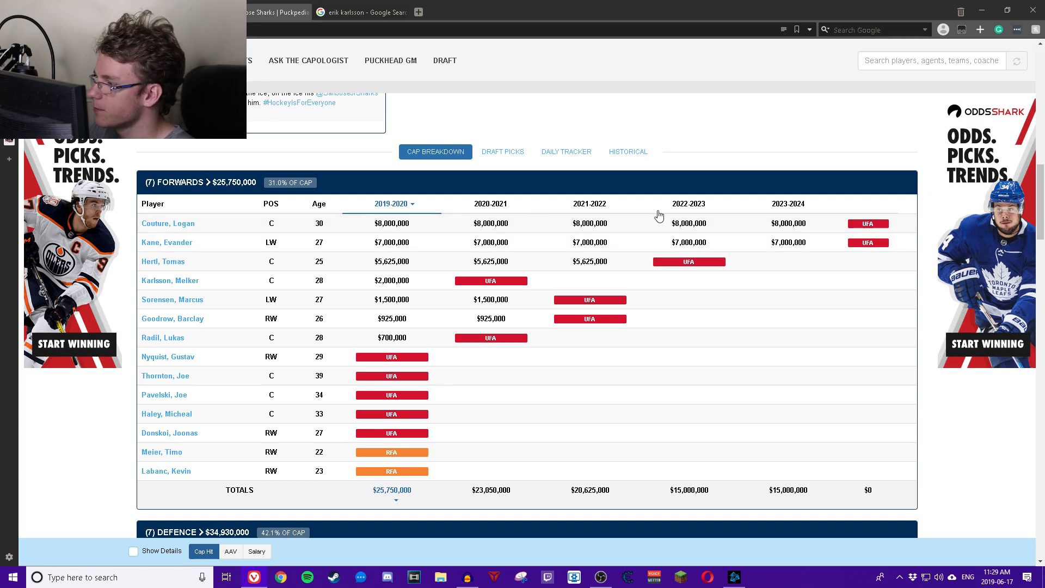
scroll("down", 3)
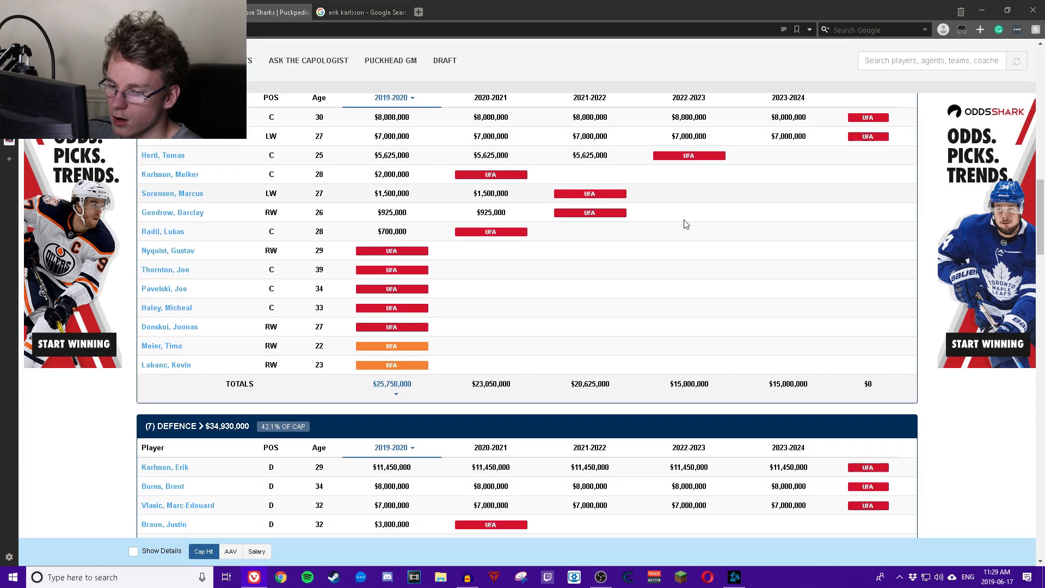
scroll("down", 3)
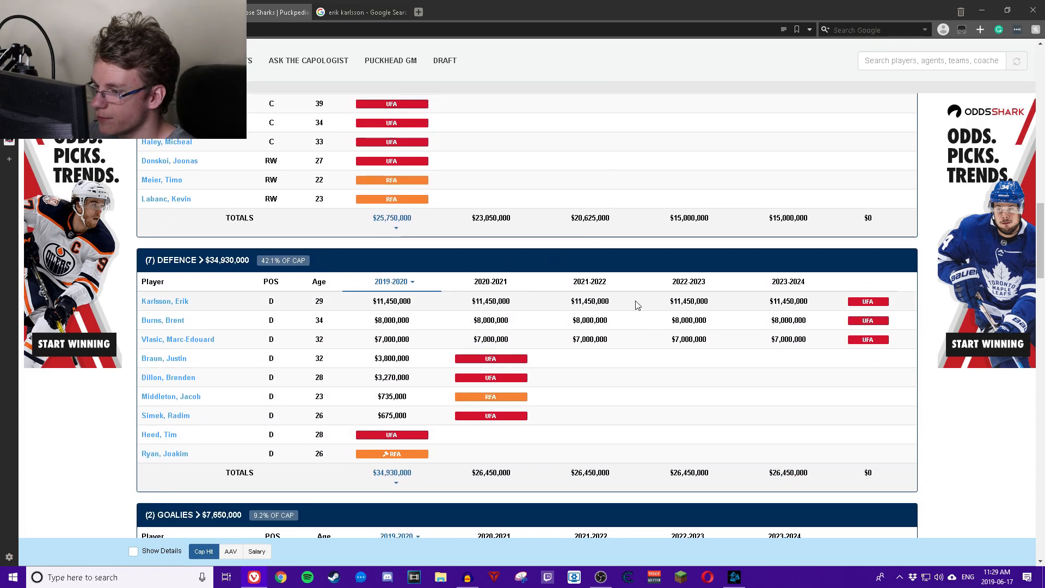
mouse_move(346, 305)
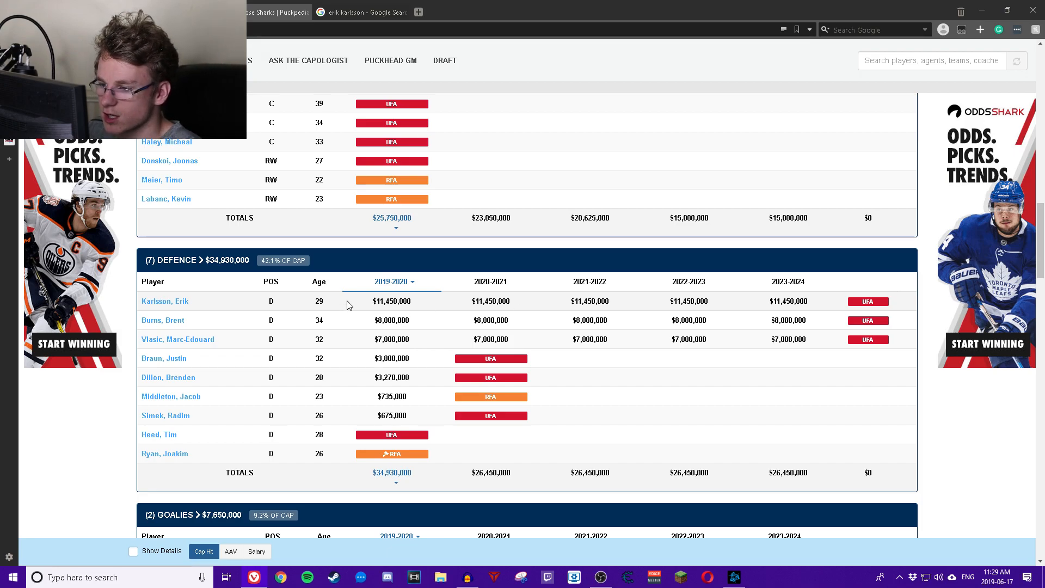
mouse_move(364, 316)
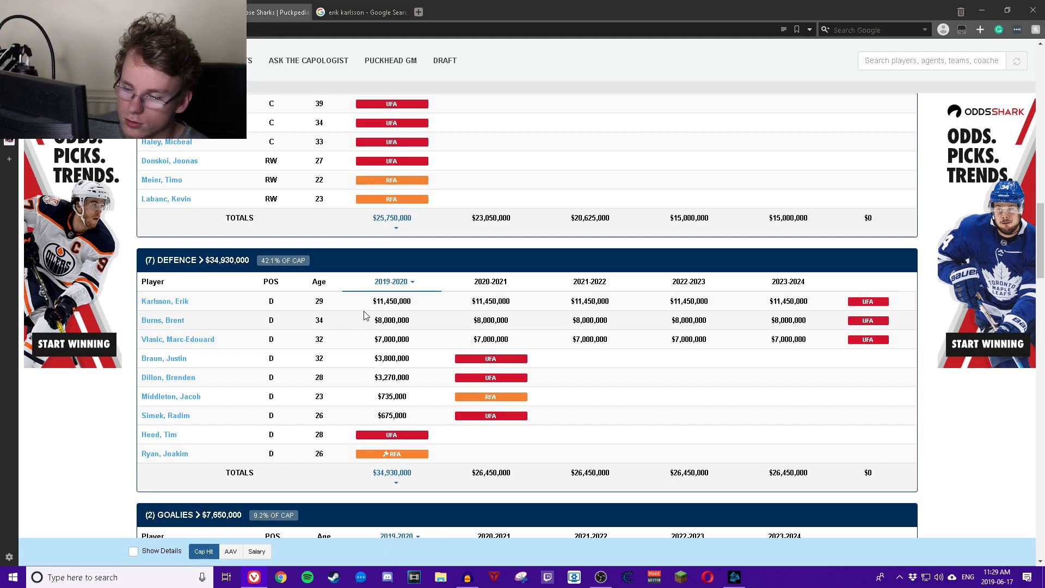
mouse_move(635, 282)
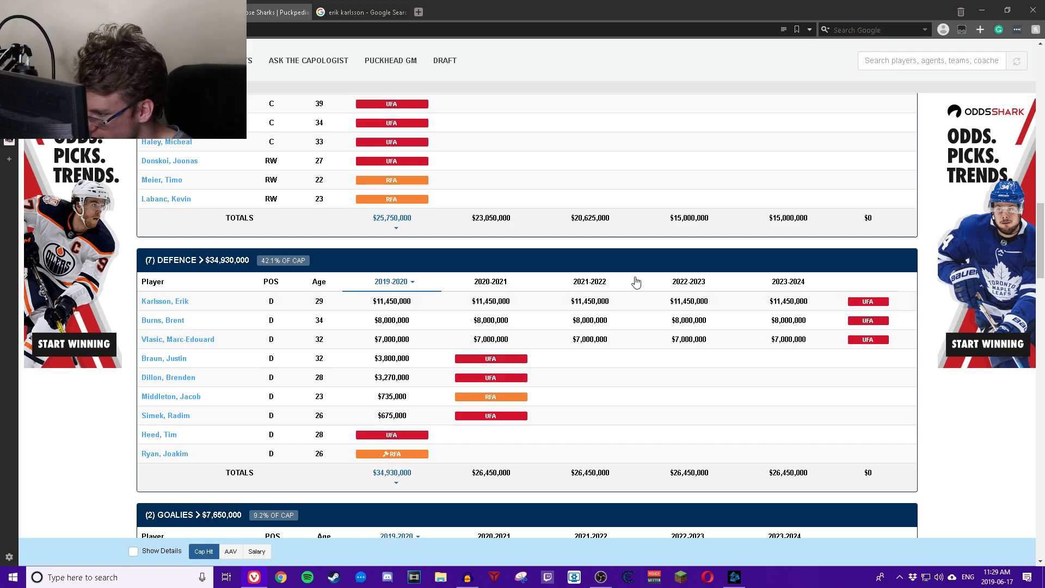
mouse_move(837, 365)
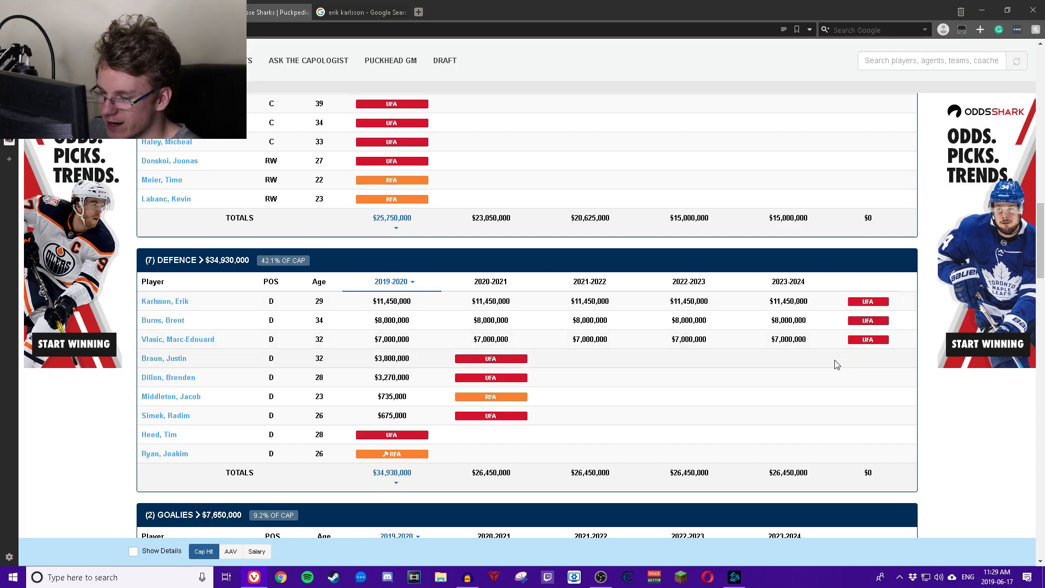
mouse_move(285, 281)
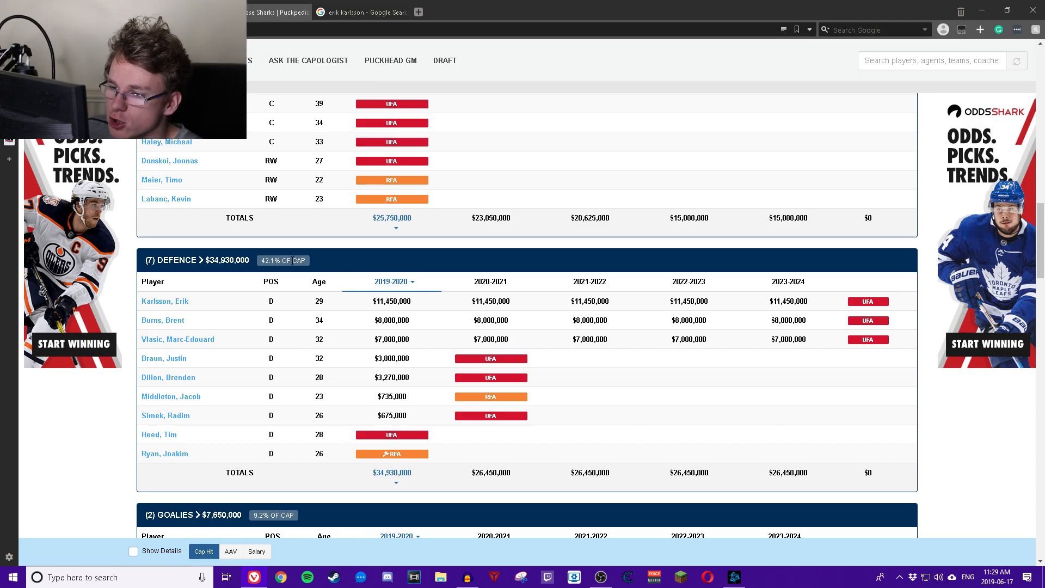
mouse_move(331, 341)
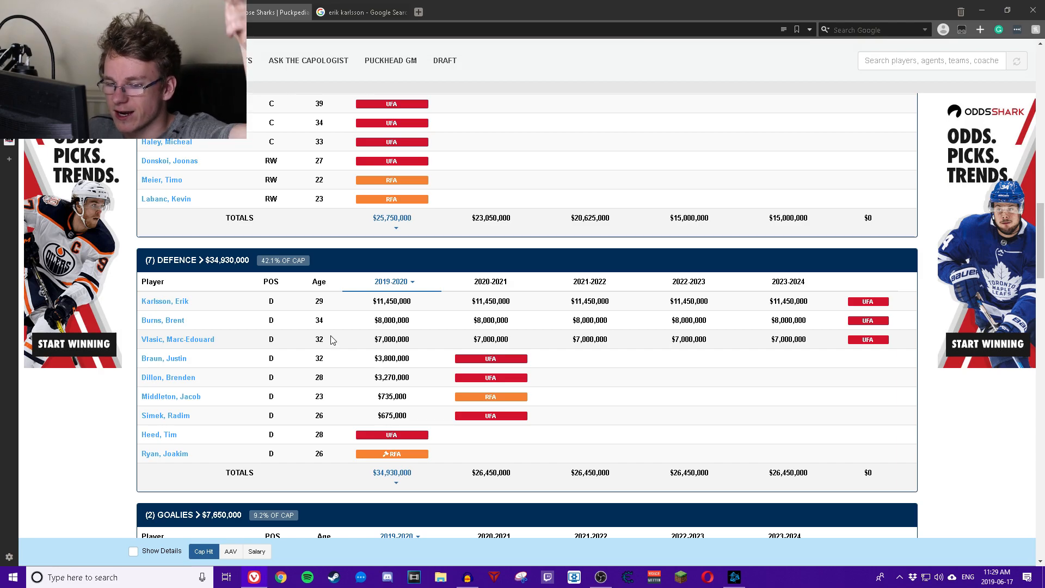
mouse_move(345, 323)
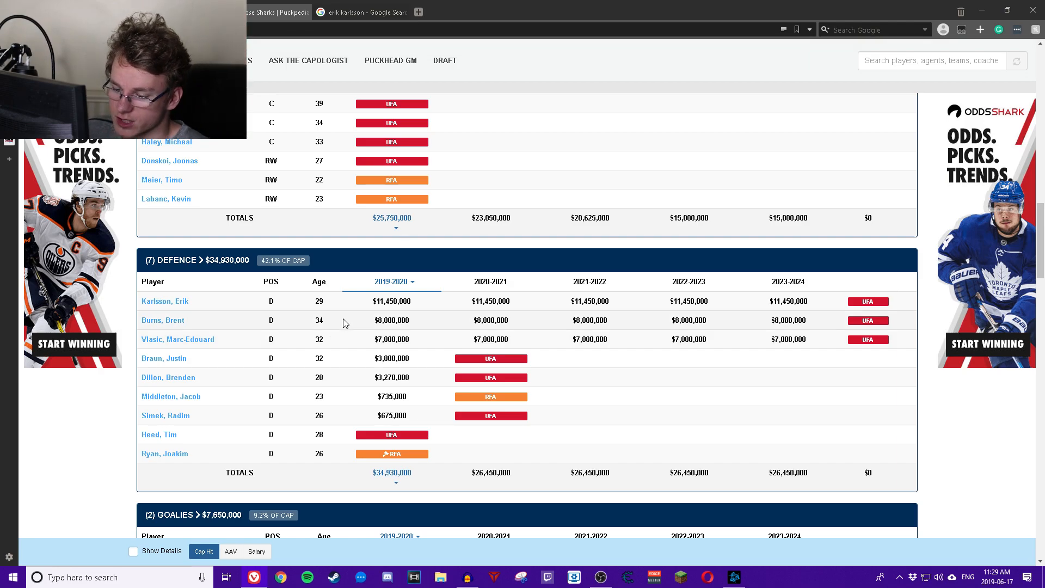
scroll("down", 3)
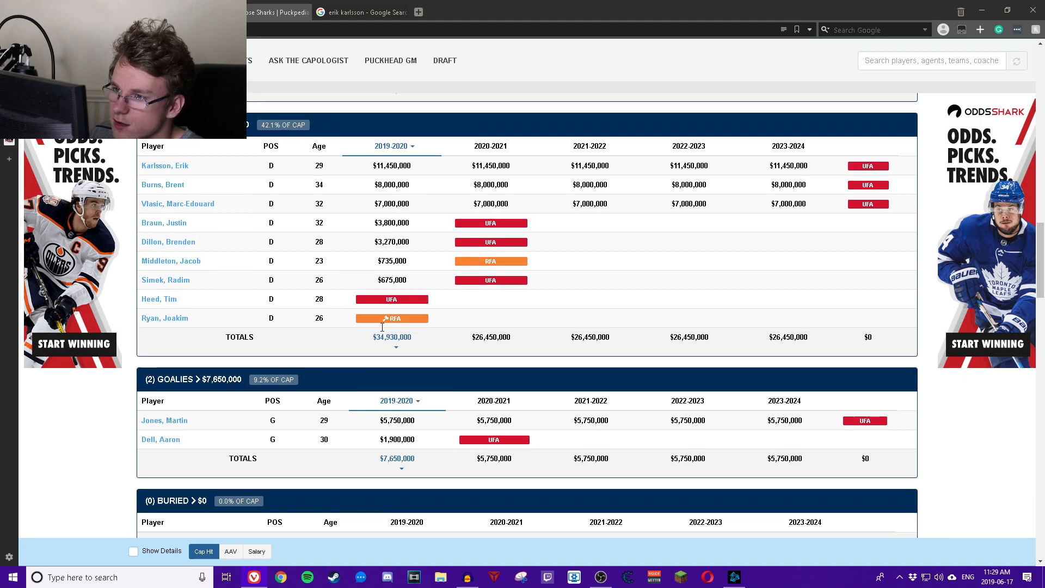
scroll("up", 3)
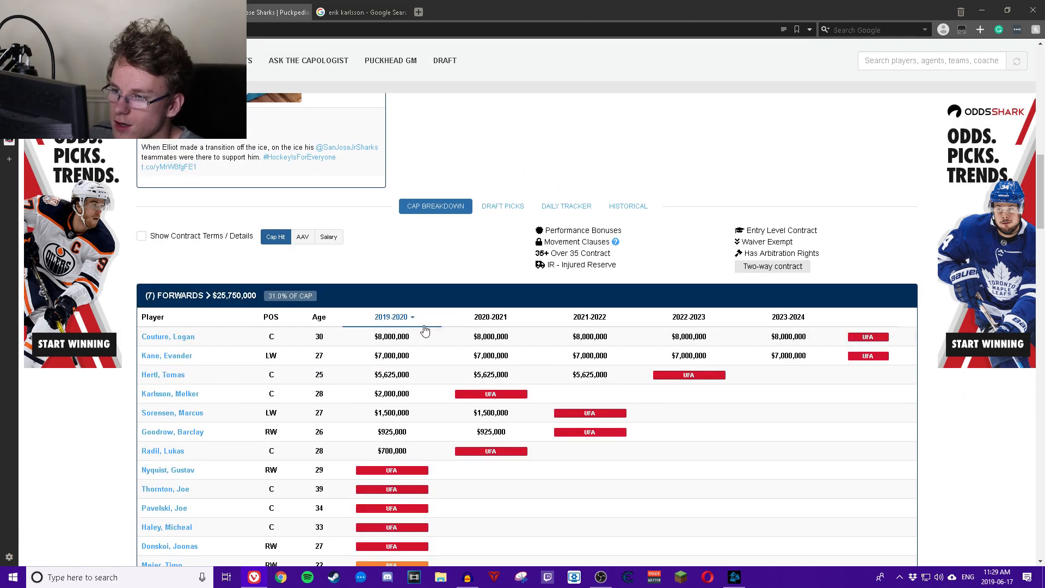
scroll("down", 3)
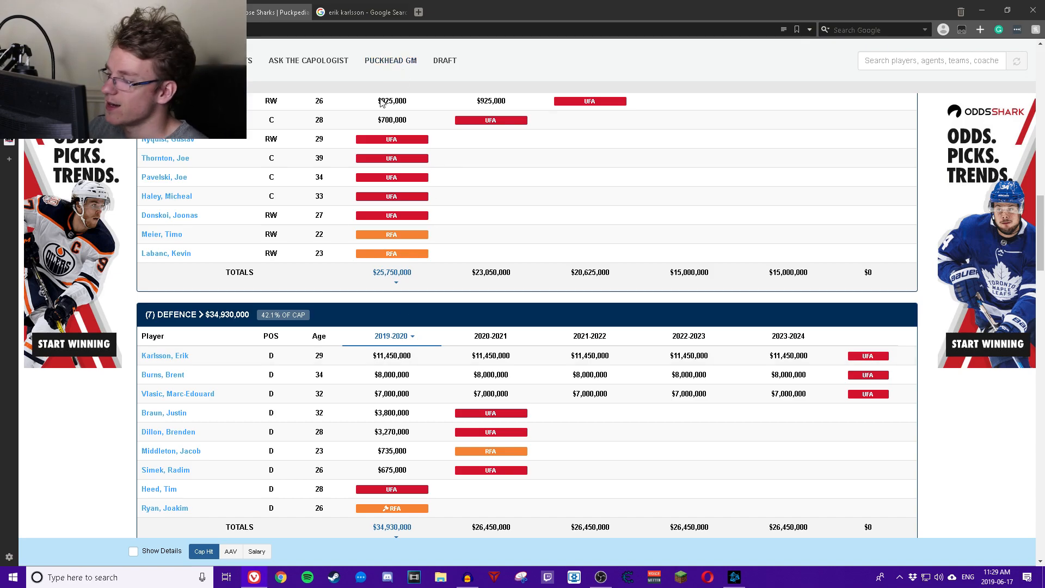
scroll("up", 3)
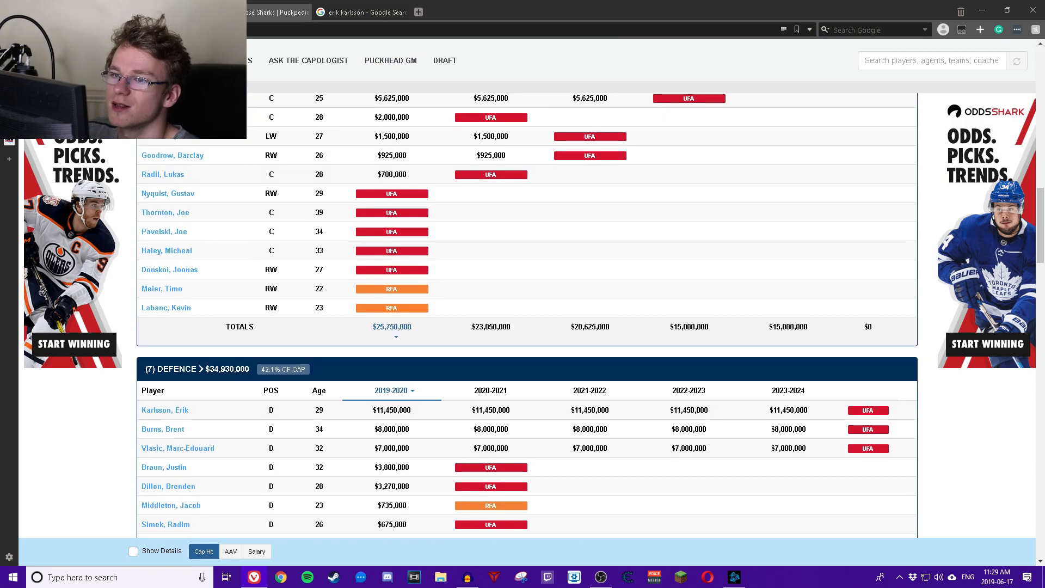
left_click(361, 12)
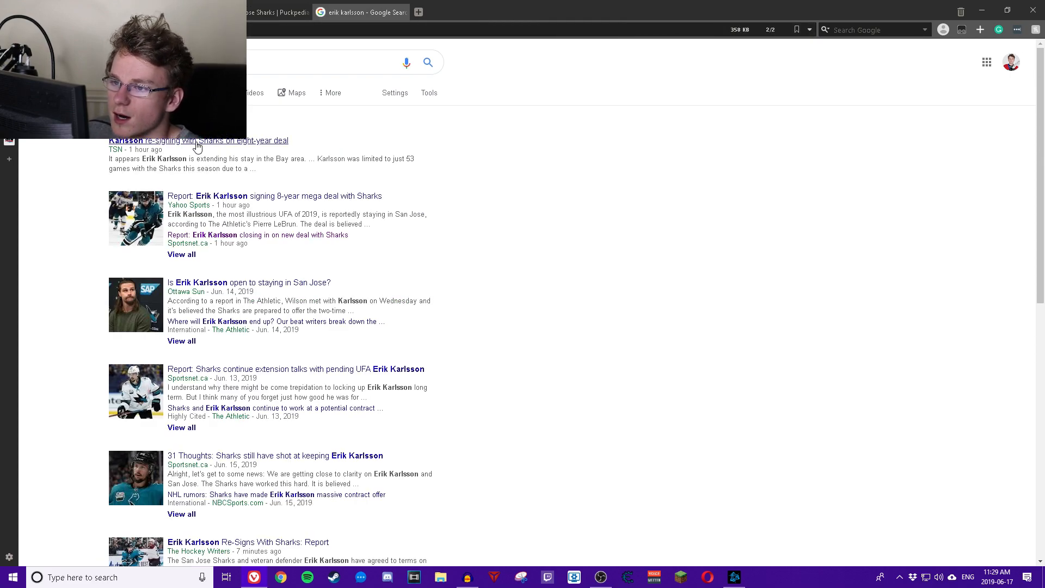
Open the TSN story reporting Karlsson's eight-year Sharks deal at about $11.5 million per season.
left_click(198, 140)
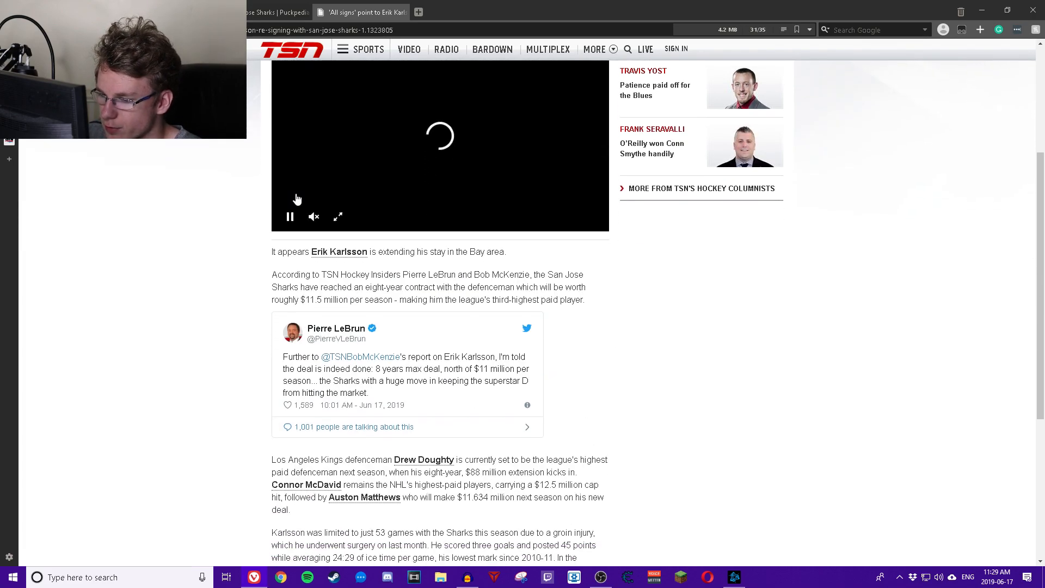
scroll("down", 3)
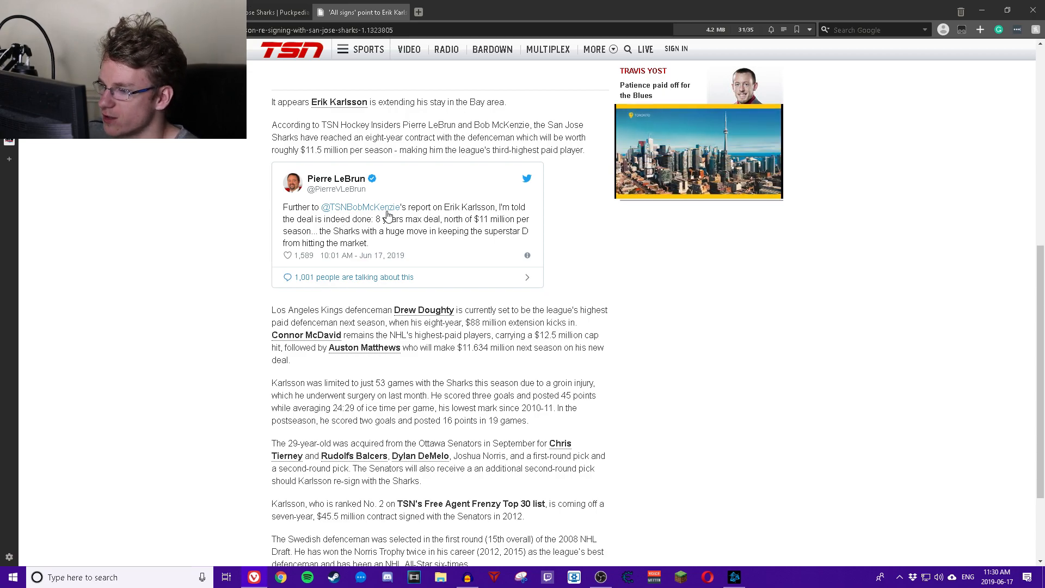
scroll("up", 3)
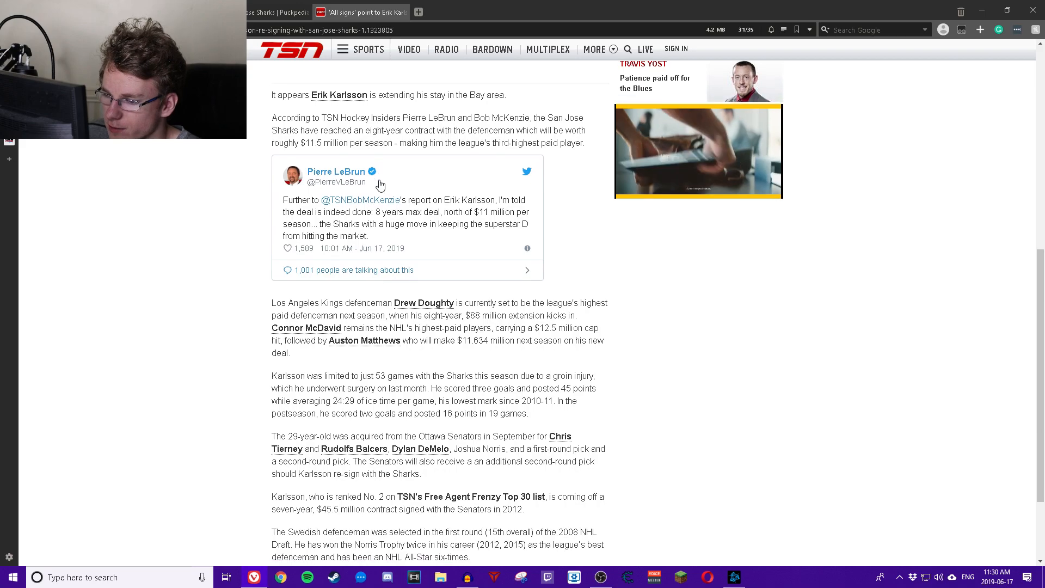
scroll("down", 3)
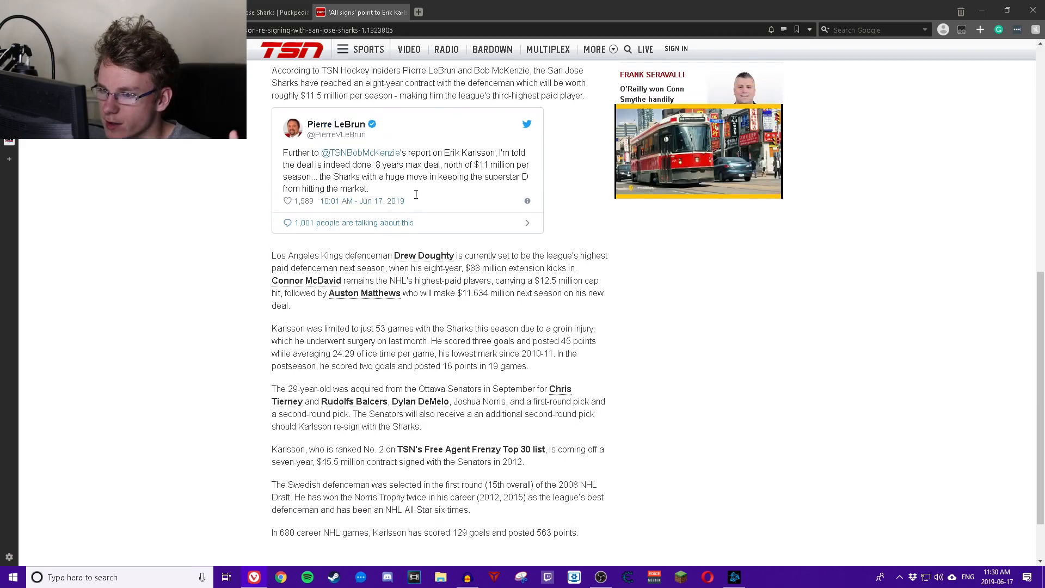
scroll("down", 3)
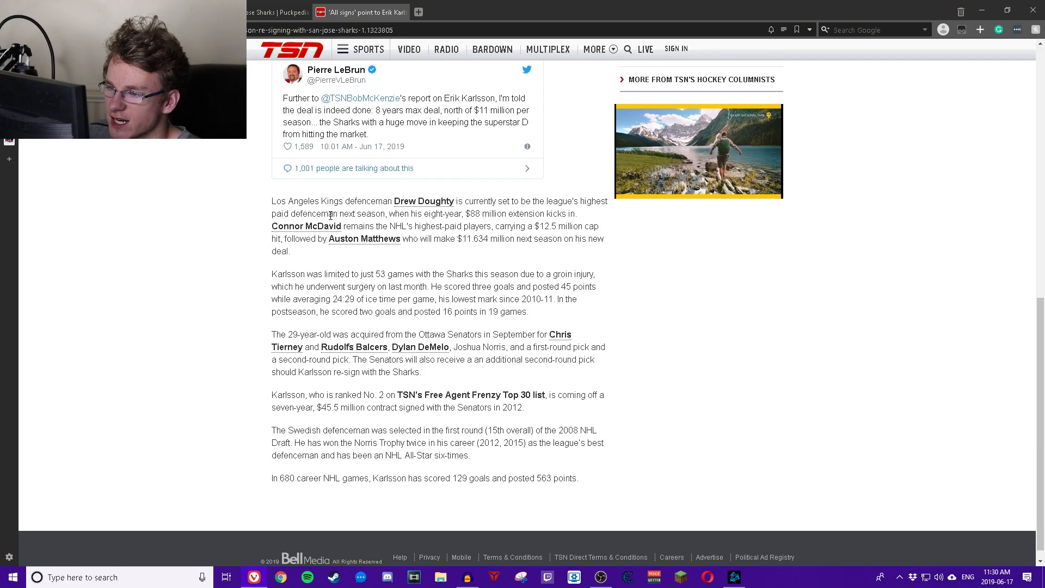